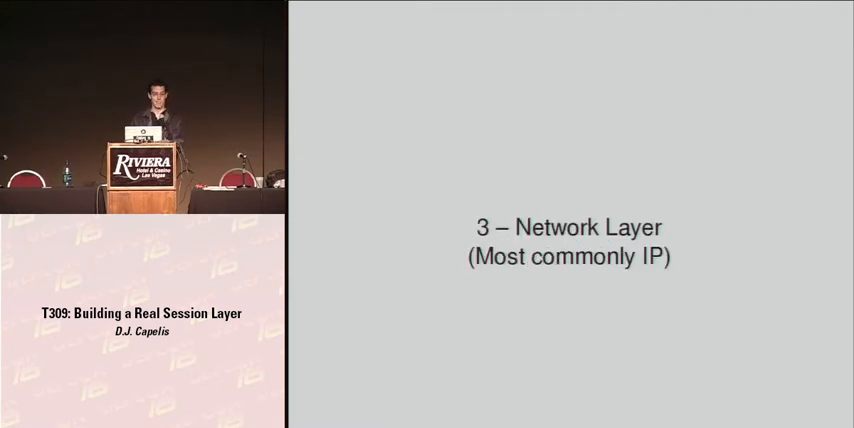
- Switch to the desktop with four tiled Konsole terminals for the fived server and start_services.sh
{"action": "key", "text": "right"}
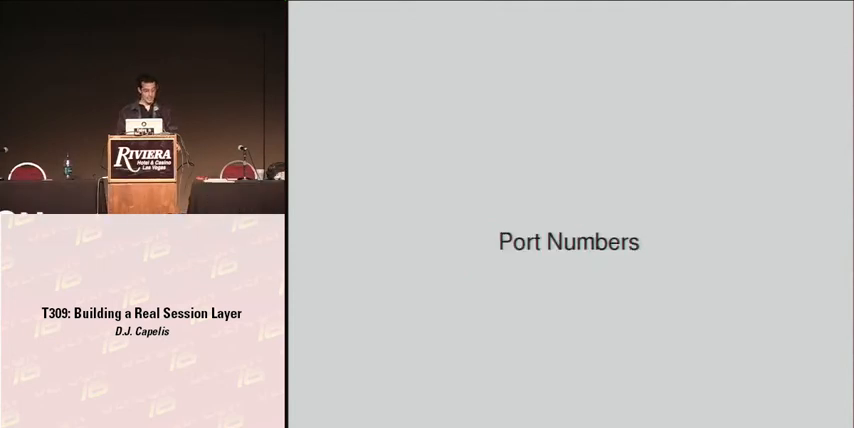
{"action": "key", "text": "Right"}
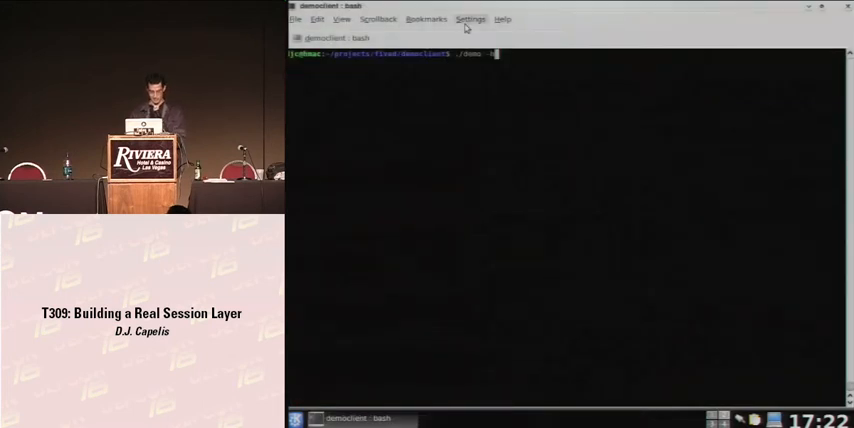
{"action": "left_click", "coordinate": [470, 18]}
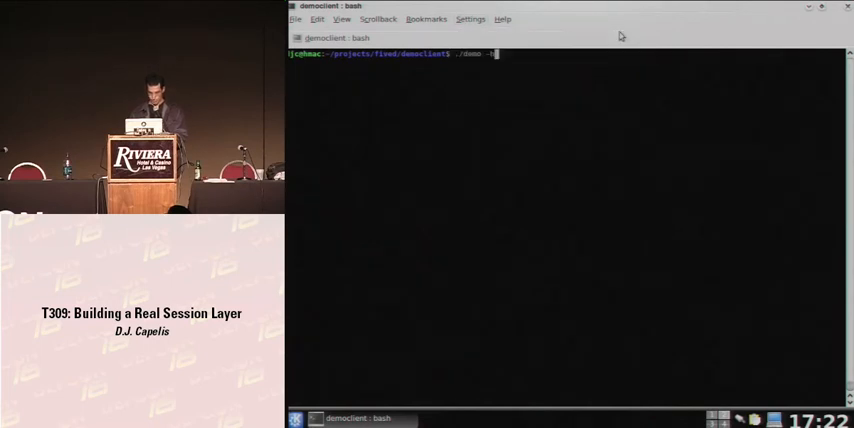
{"action": "left_click", "coordinate": [470, 18]}
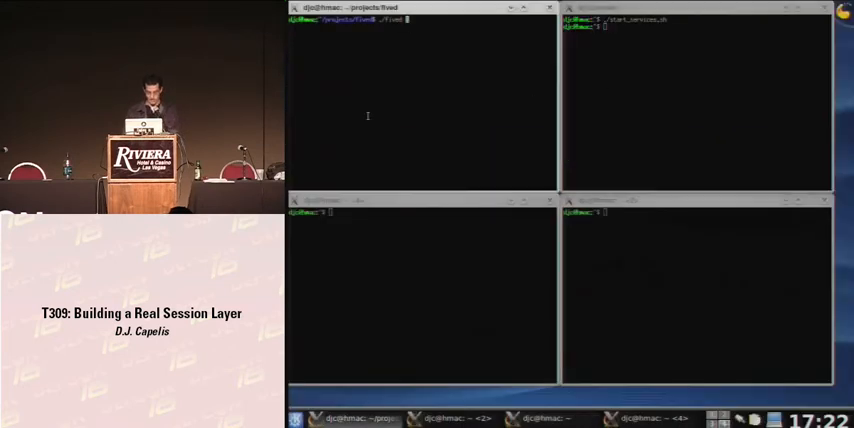
- Show the demo client's usage, then run ./demo to list HELP, MULTIPLEX, SSL, AUTH, HOST, WEB
{"action": "key", "text": "Return"}
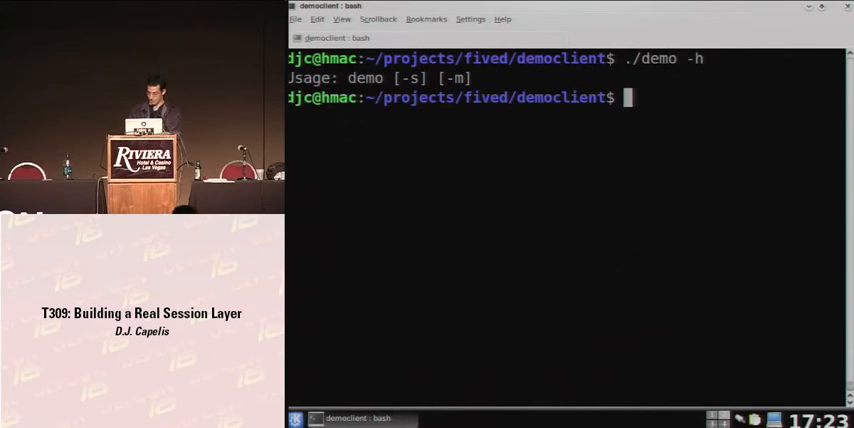
{"action": "type", "text": "./c"}
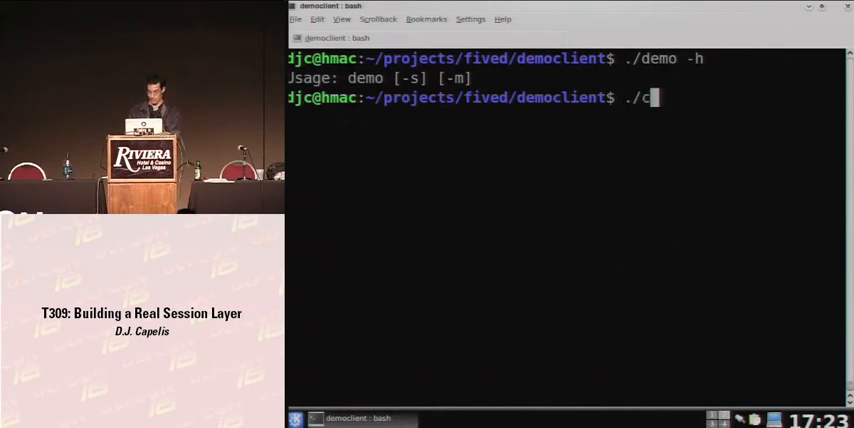
{"action": "type", "text": "demo"}
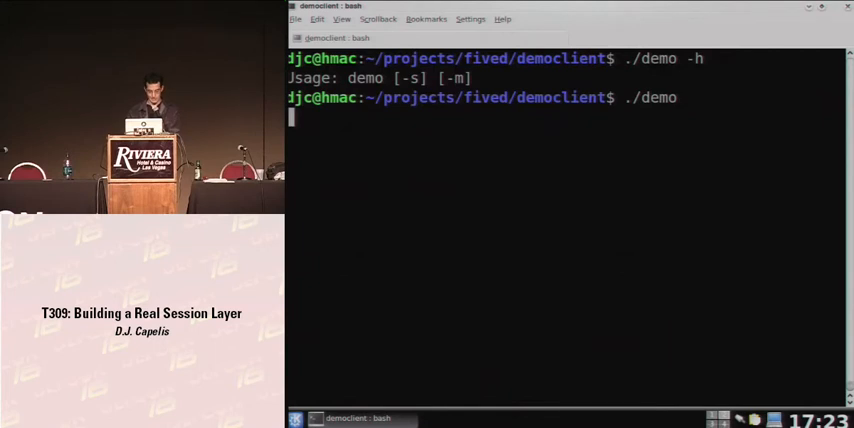
{"action": "key", "text": "Return"}
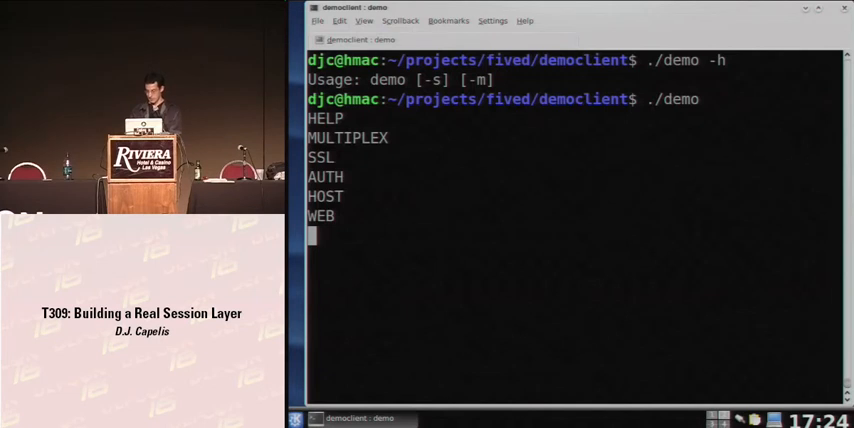
- Clear the democlient terminal screen
{"action": "type", "text": "./demo"}
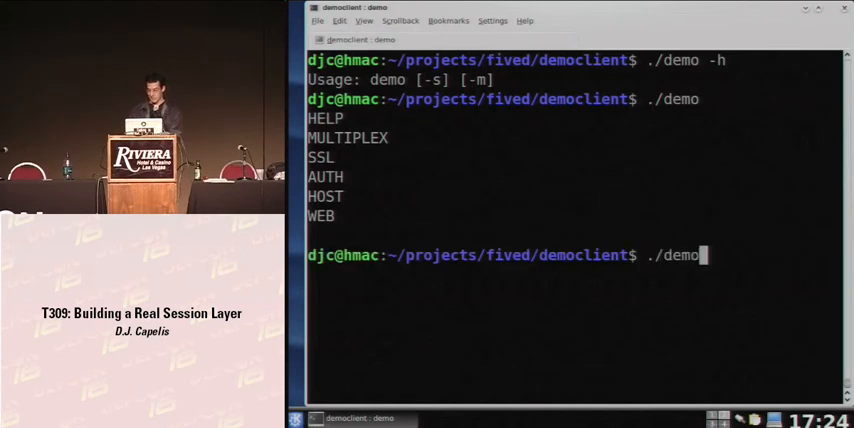
{"action": "type", "text": "-"}
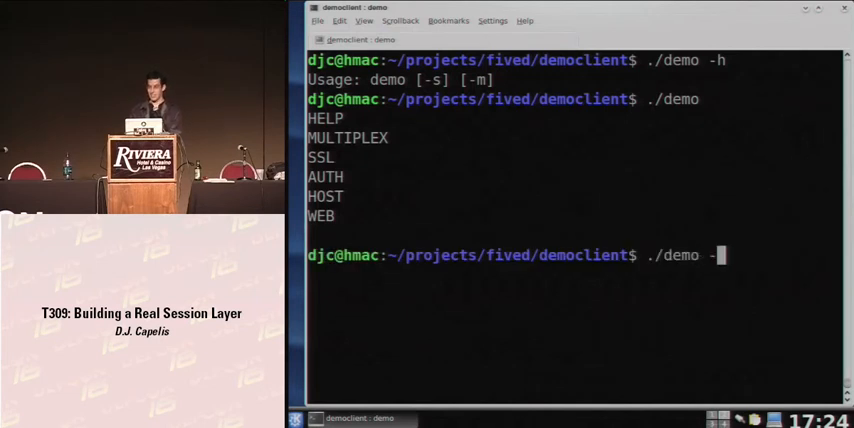
{"action": "type", "text": "clear"}
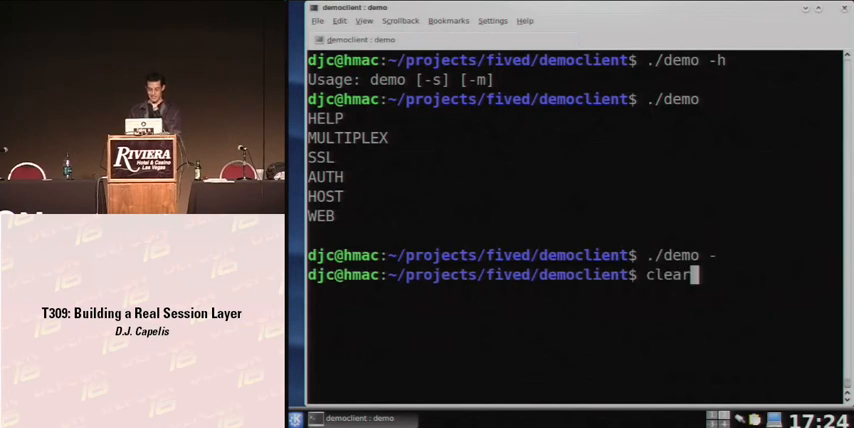
{"action": "key", "text": "Return"}
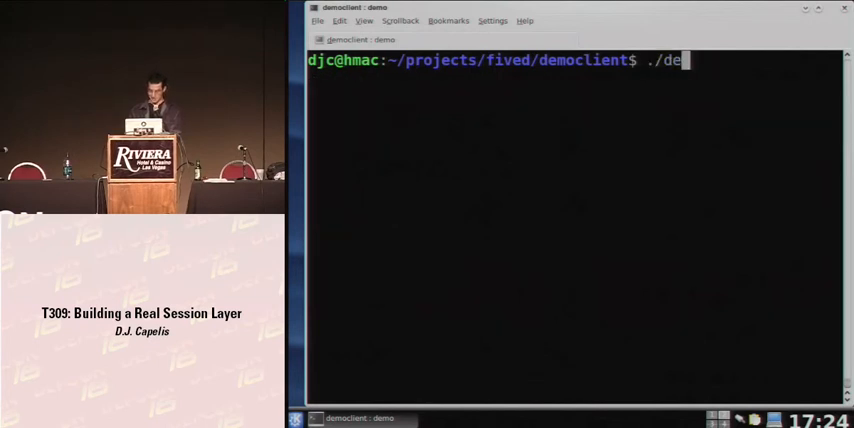
- Run ./demo -s and send HELP to list services over the SSL connection
{"action": "type", "text": "mo"}
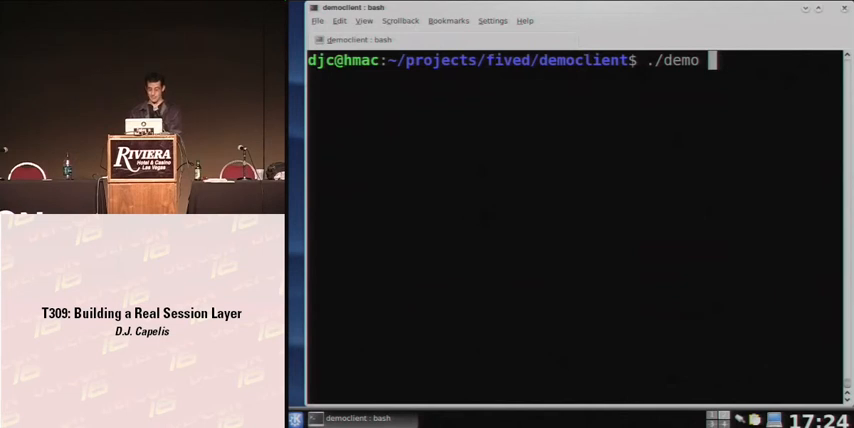
{"action": "type", "text": "-s"}
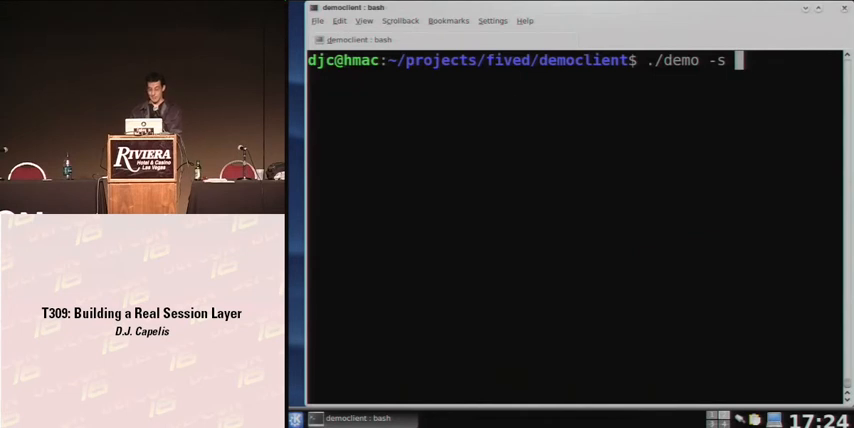
{"action": "key", "text": "Return"}
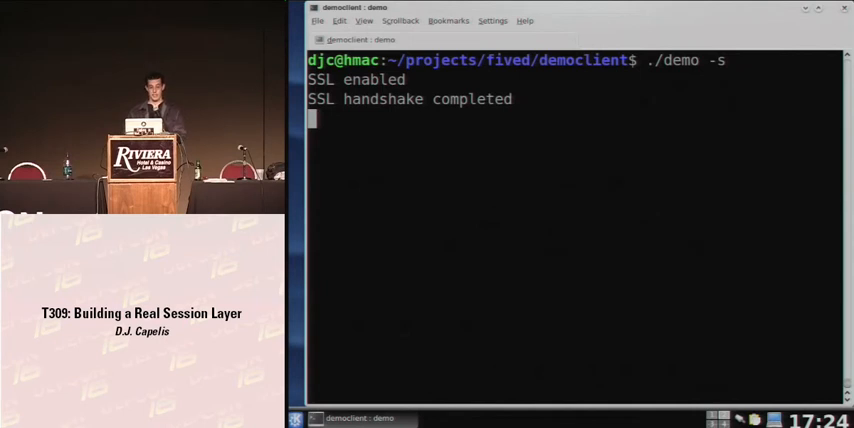
{"action": "type", "text": "H"}
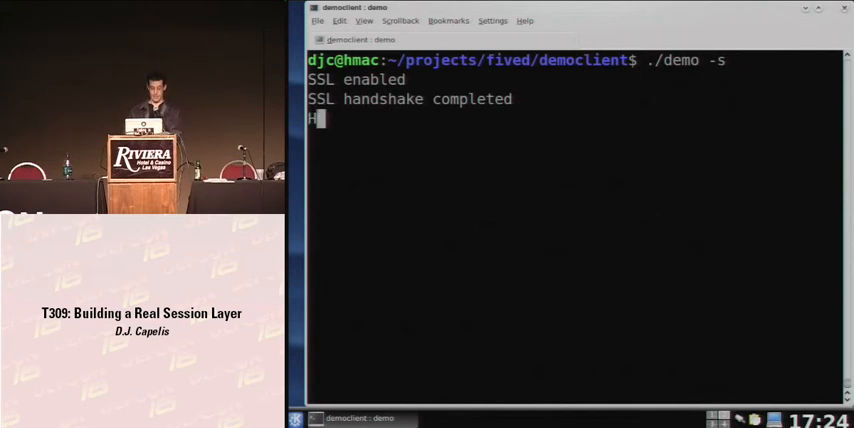
{"action": "key", "text": "Return"}
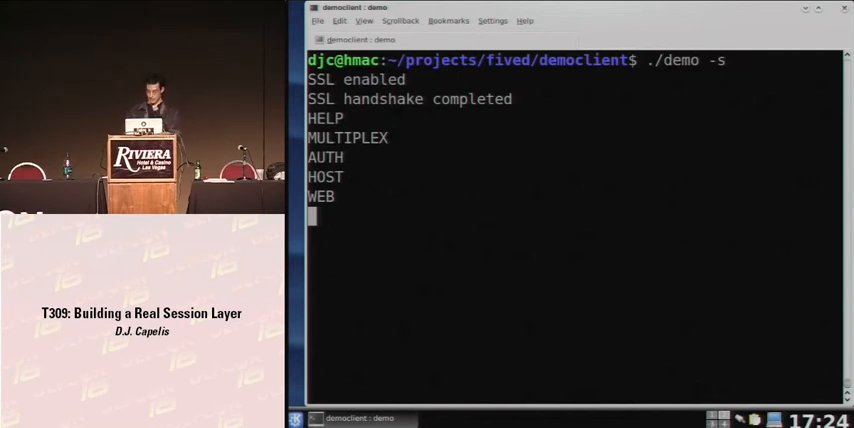
- Select the toys virtual host via HOST and get a reply from its HELLO service
{"action": "type", "text": "HOST"}
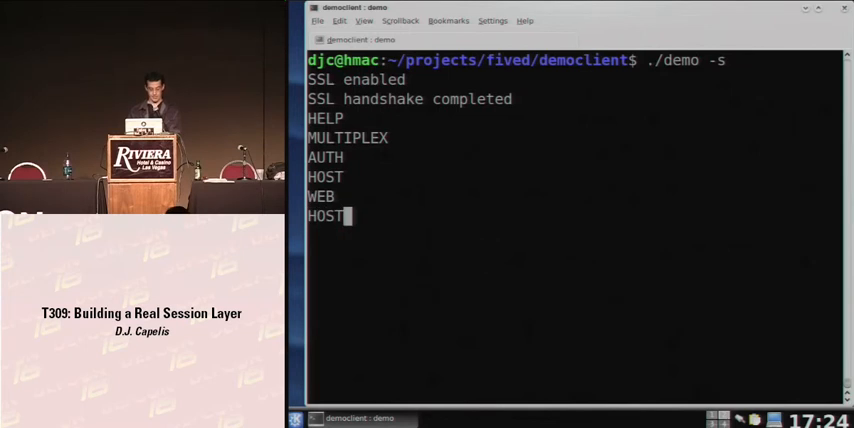
{"action": "type", "text": "toys"}
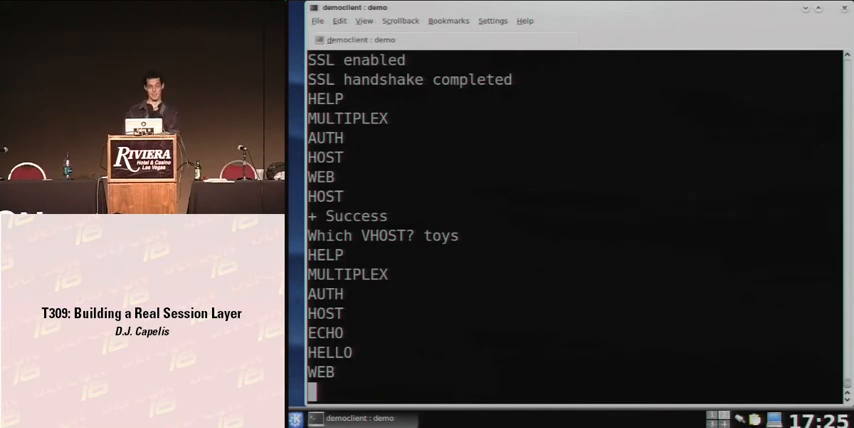
{"action": "type", "text": "HELLO"}
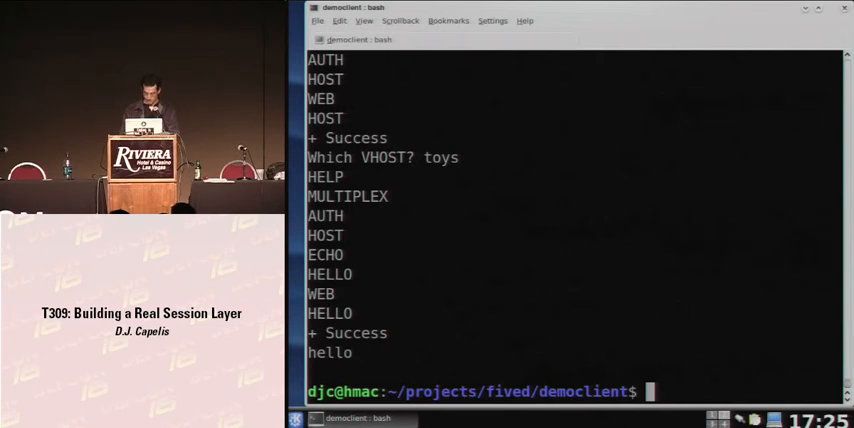
{"action": "type", "text": "H"}
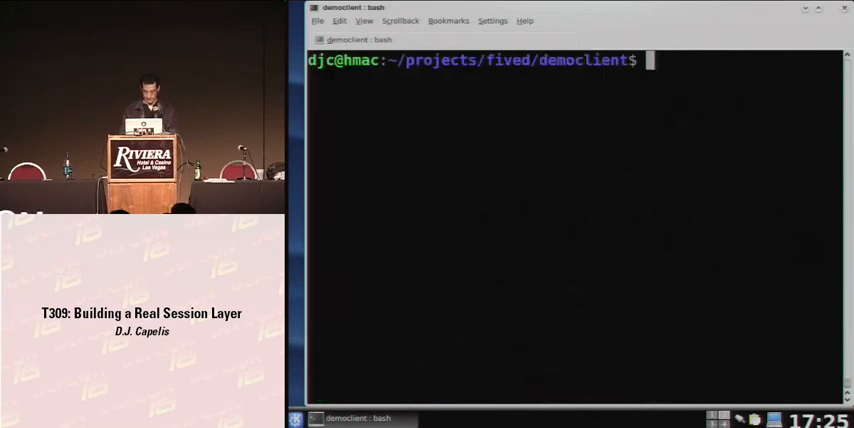
- Try a plain ./demo run, then relaunch the client with ./demo -s
{"action": "type", "text": "./demo"}
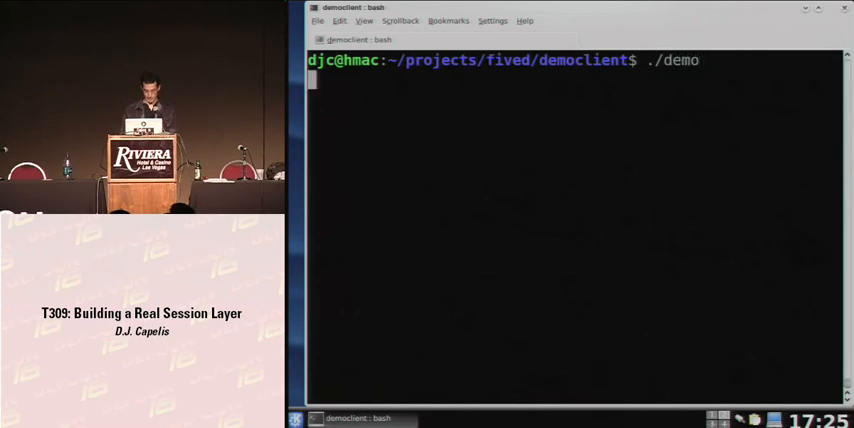
{"action": "type", "text": "H"}
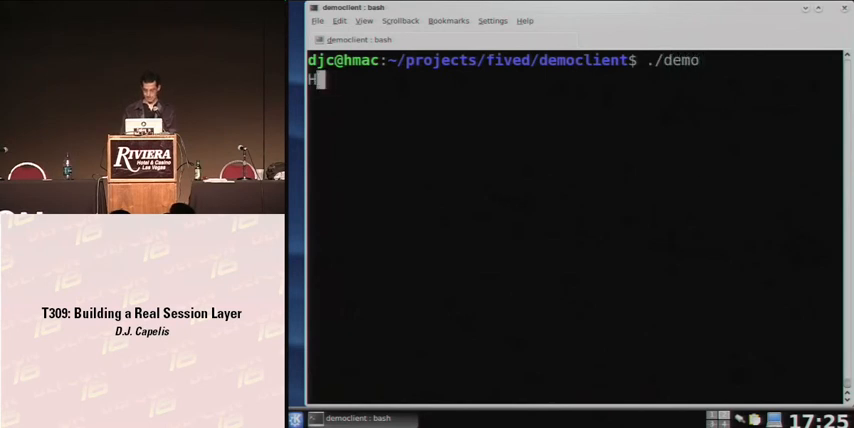
{"action": "type", "text": "./demo -s"}
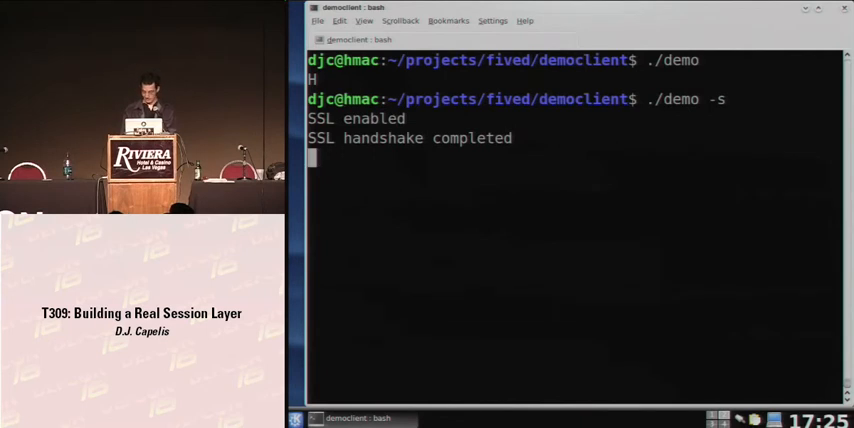
- Request the missing SHELL service, list services with HELP, then log in through AUTH
{"action": "type", "text": "S"}
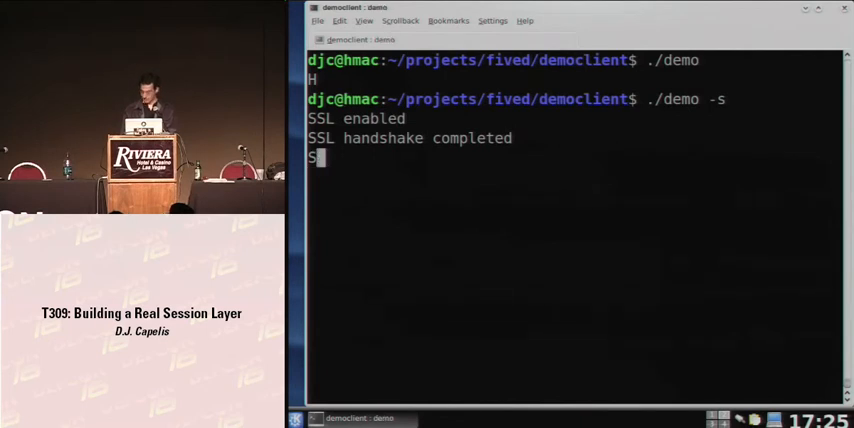
{"action": "type", "text": "H"}
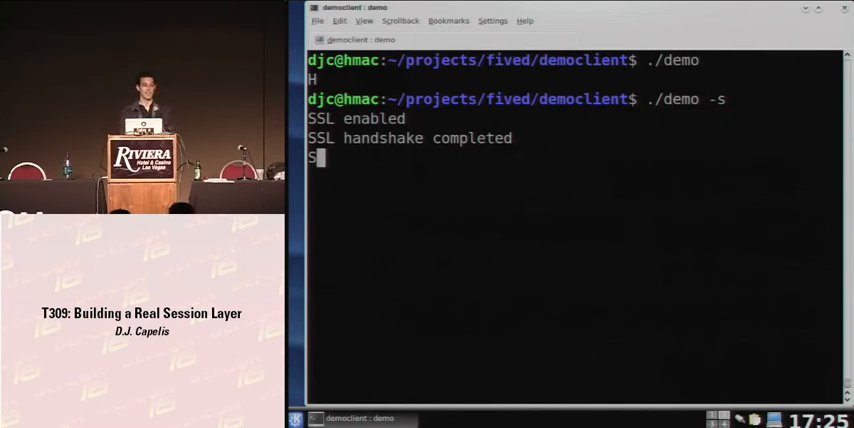
{"action": "type", "text": "HEL"}
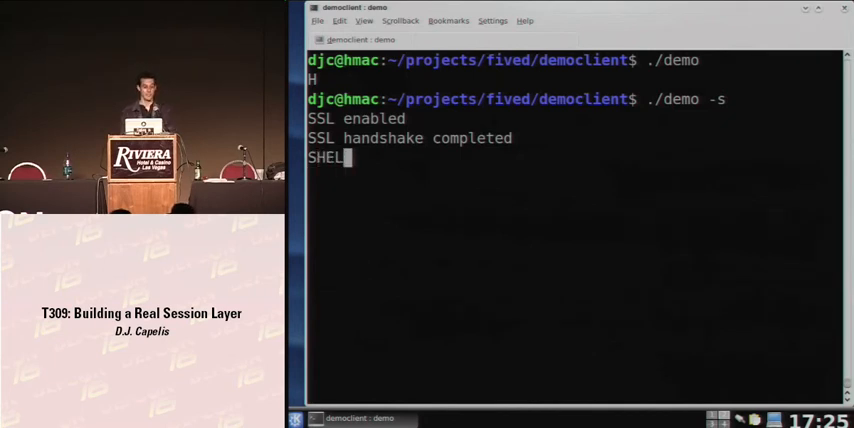
{"action": "key", "text": "Return"}
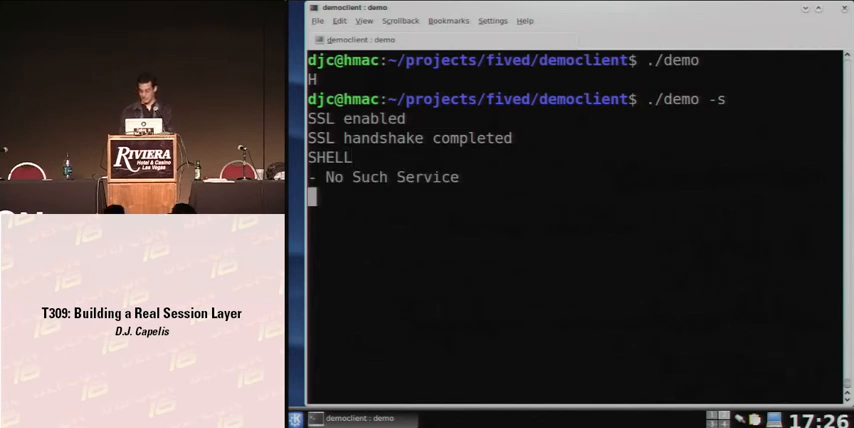
{"action": "type", "text": "HELP"}
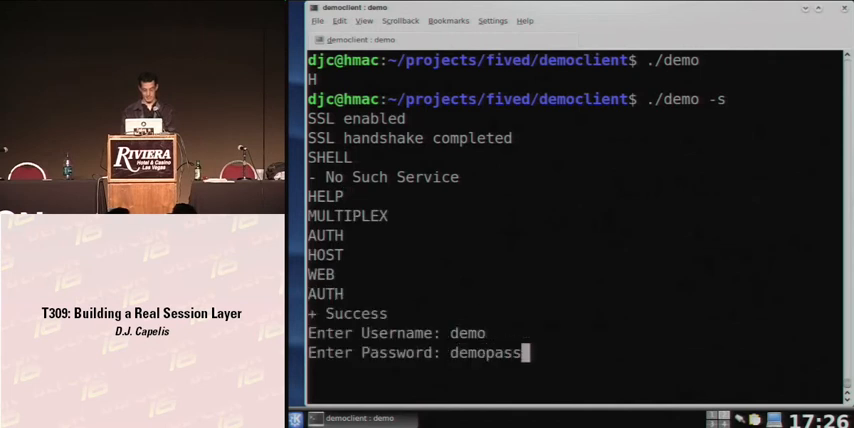
{"action": "key", "text": "Return"}
{"action": "type", "text": "ls"}
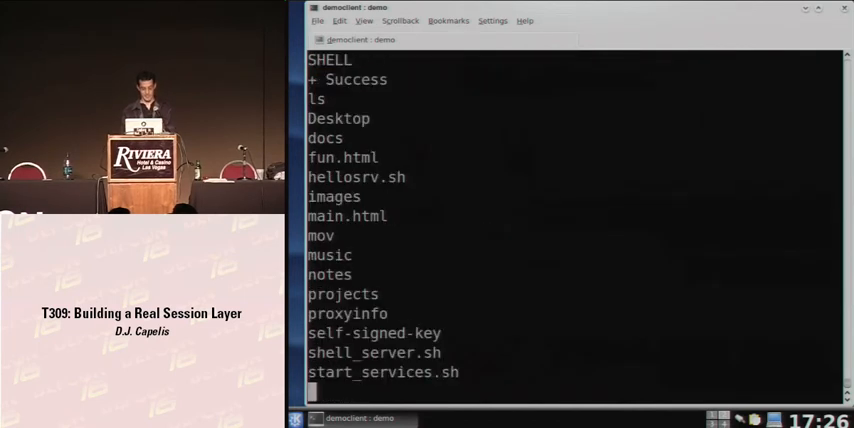
- Change the remote shell to projects/fived and enter cat *.c at the prompt
{"action": "type", "text": "cd"}
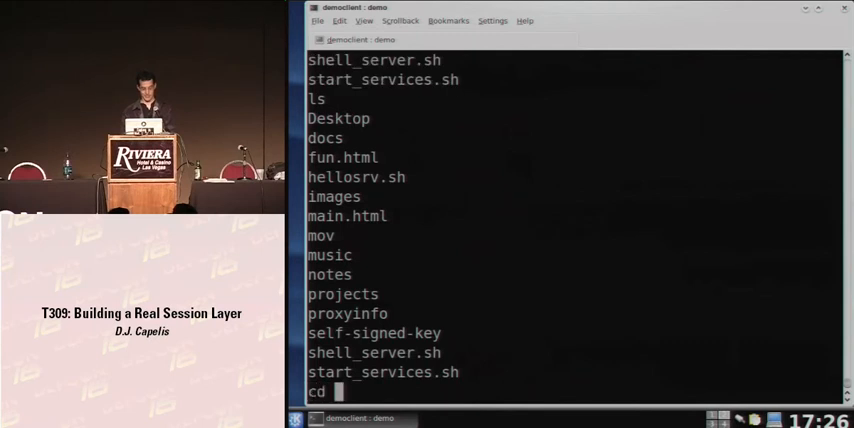
{"action": "type", "text": "projects/g"}
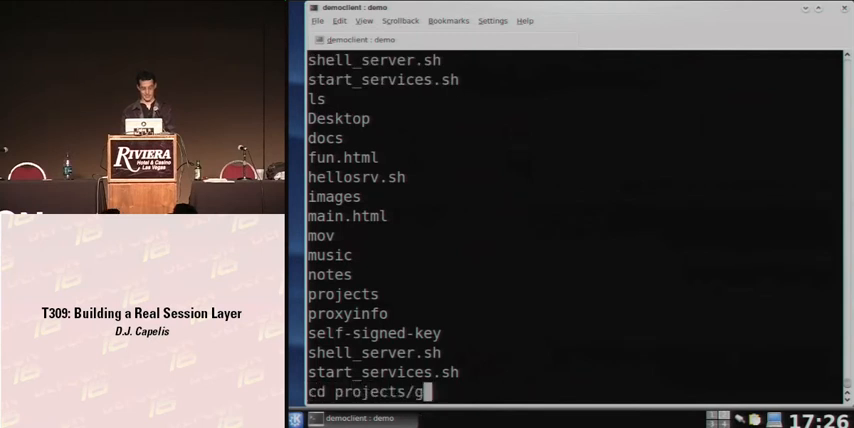
{"action": "type", "text": "ived"}
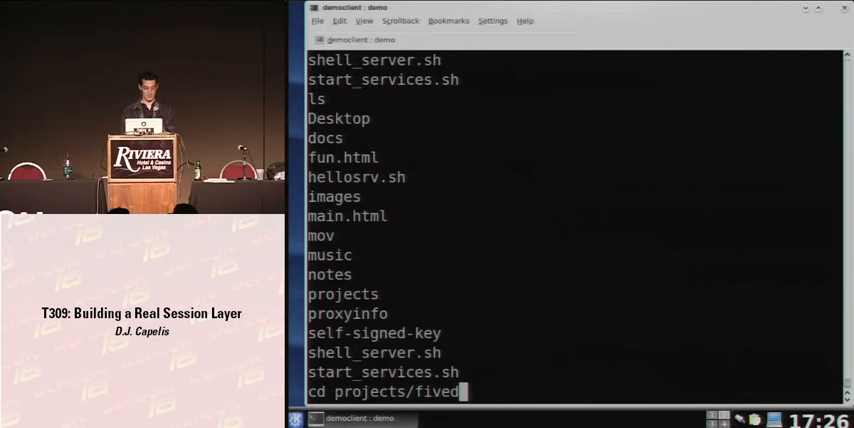
{"action": "type", "text": "cat *.c"}
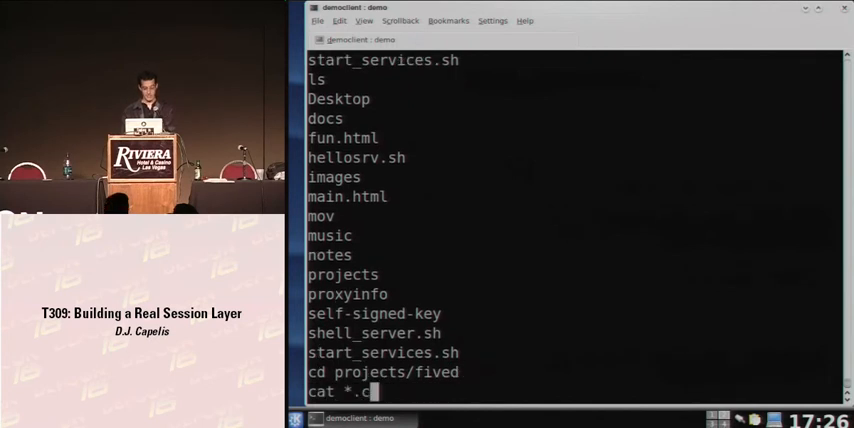
- Print the fived C sources with cat *.c, then exit to the local bash prompt
{"action": "key", "text": "Return"}
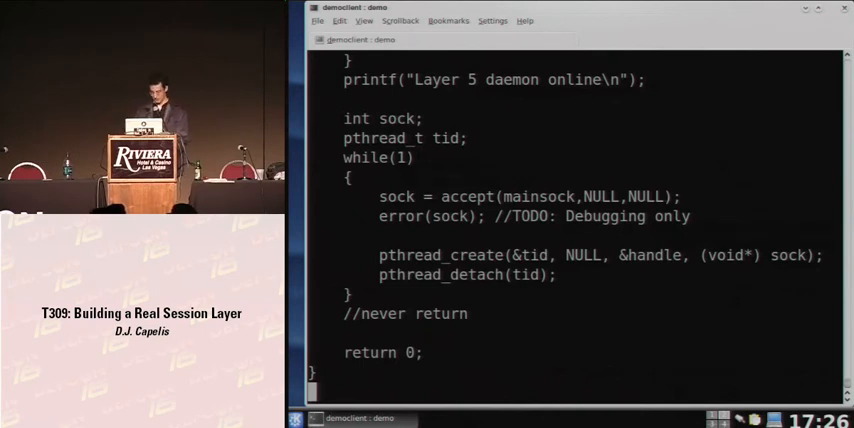
{"action": "type", "text": "cat *."}
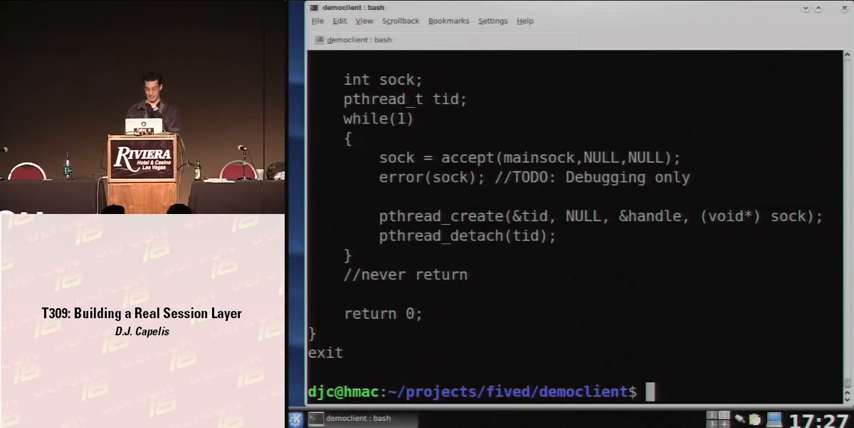
- Launch ./demo -s -m for an SSL, multiplexed connection
{"action": "type", "text": "./"}
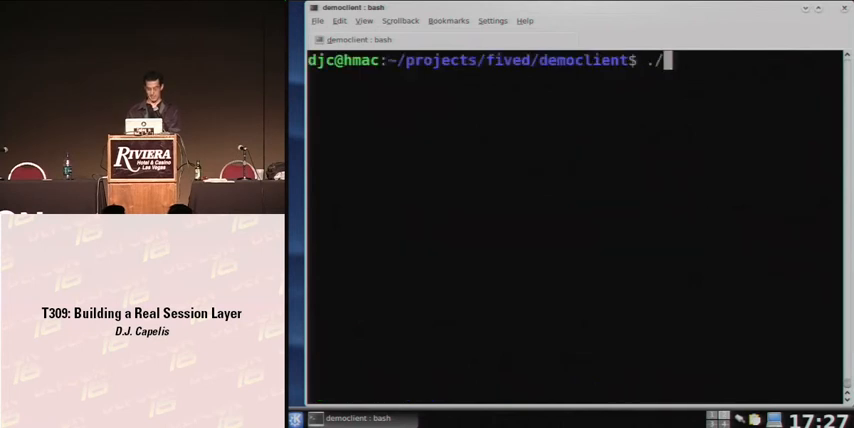
{"action": "type", "text": "de"}
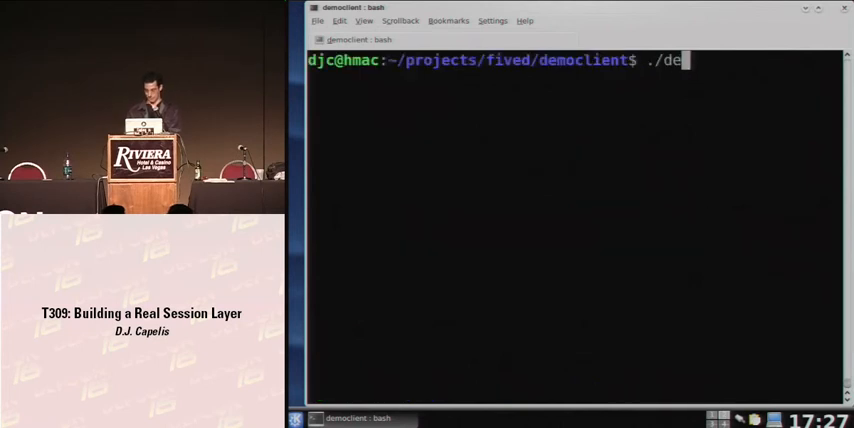
{"action": "type", "text": "mo"}
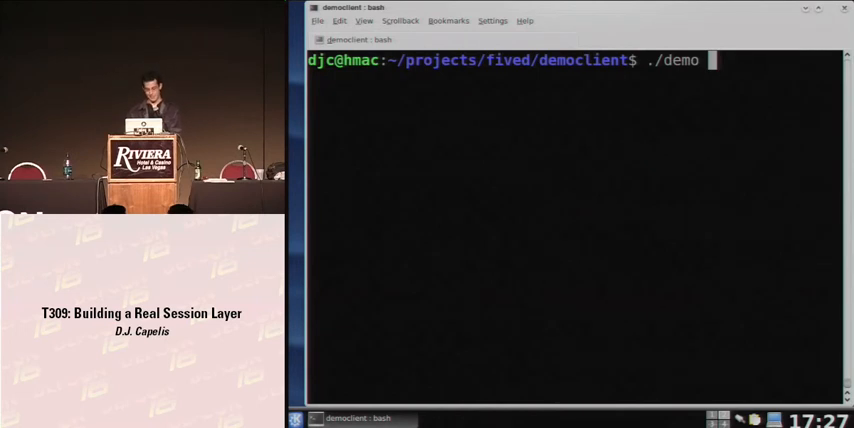
{"action": "type", "text": "-s -m"}
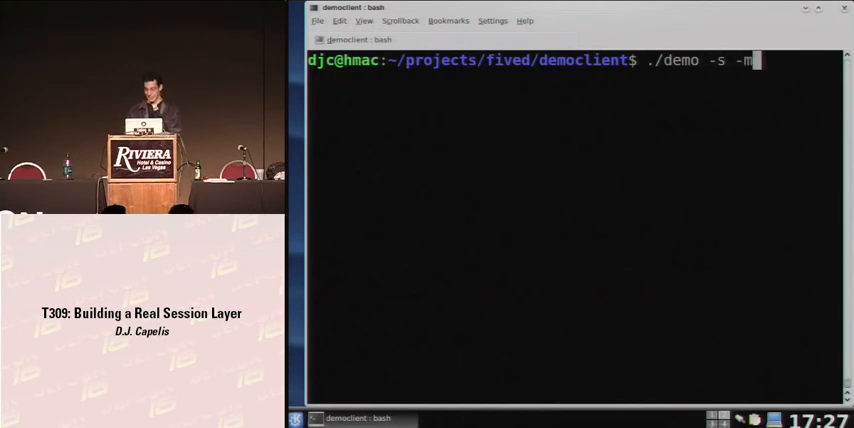
{"action": "key", "text": "Return"}
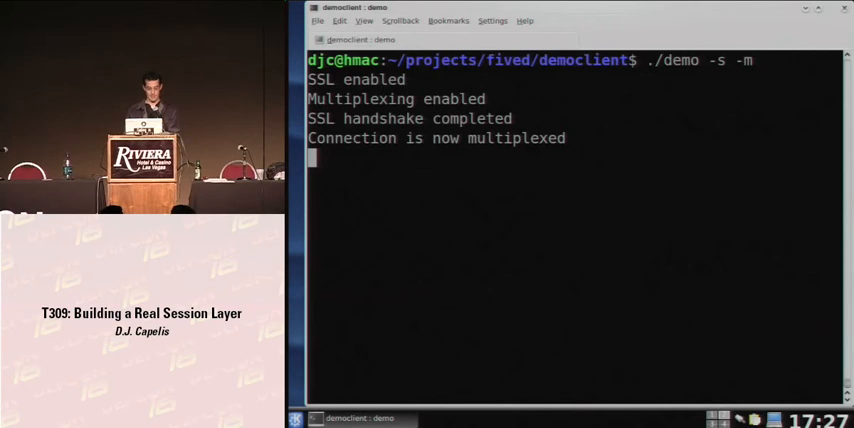
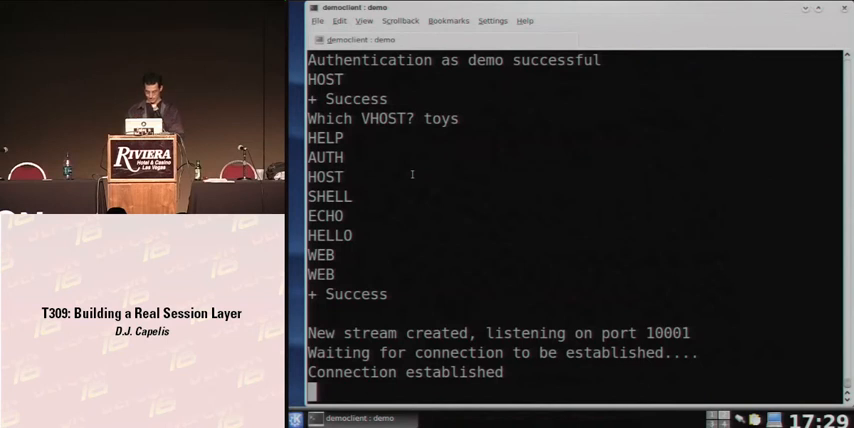
- Enter HOST in the demo client to serve the main virtual host on localhost:10002
{"action": "type", "text": "HOST"}
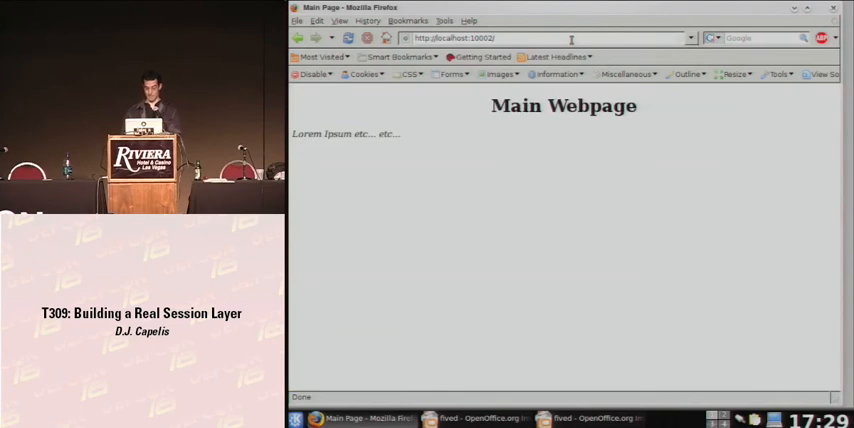
{"action": "mouse_move", "coordinate": [651, 108]}
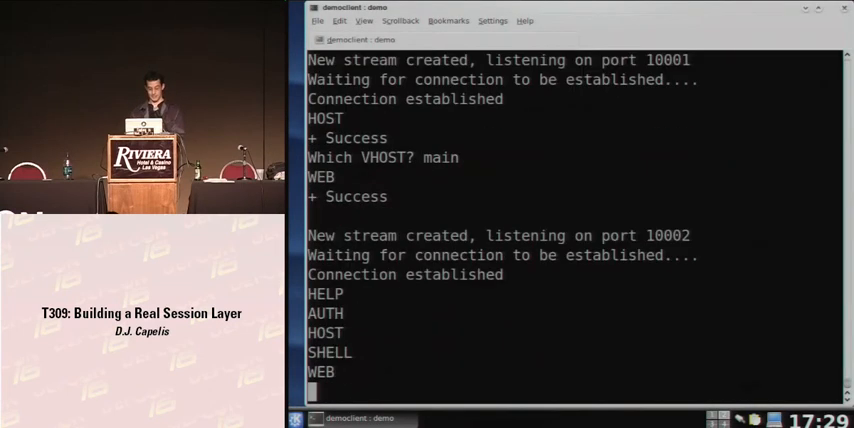
- Scroll down through the Main Webpage served via the multiplexed stream
{"action": "scroll", "scroll_direction": "down", "scroll_amount": 3}
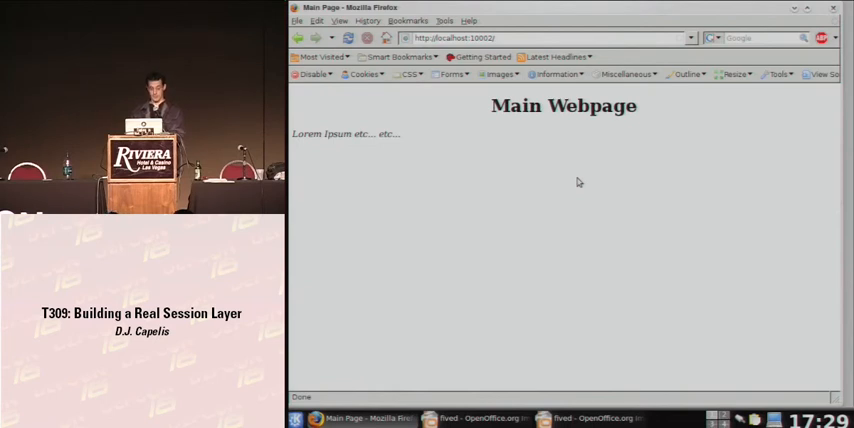
{"action": "mouse_move", "coordinate": [810, 200]}
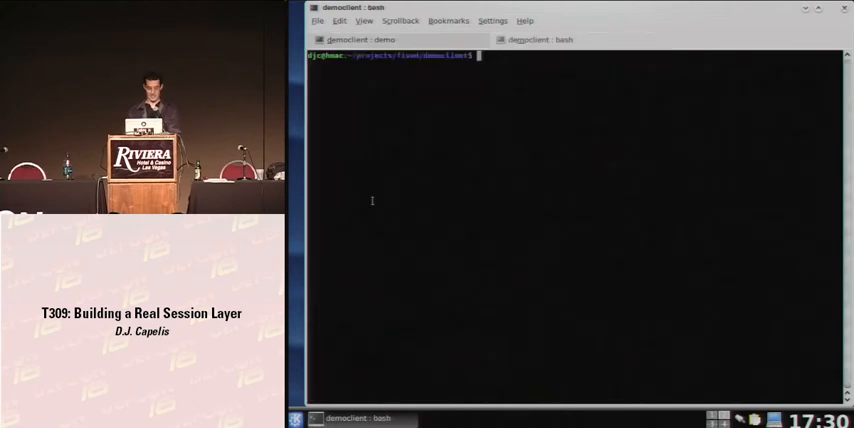
- Run nc localhost 10003, list remote home files with ls, then reset the terminal
{"action": "type", "text": "nc localhost 10"}
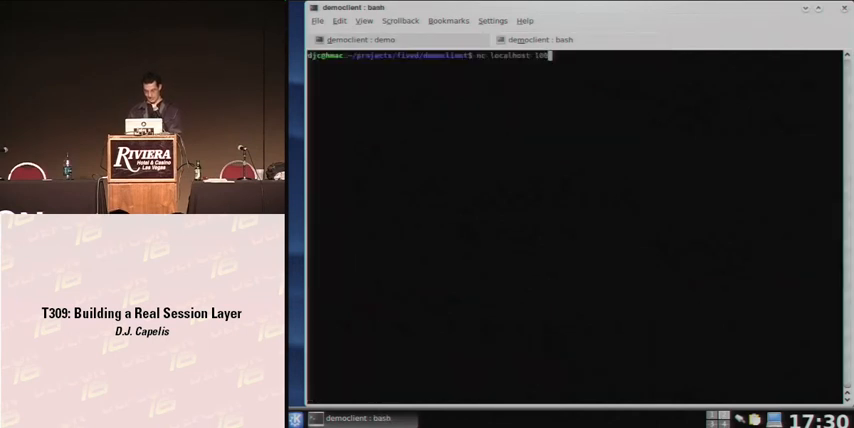
{"action": "type", "text": "03"}
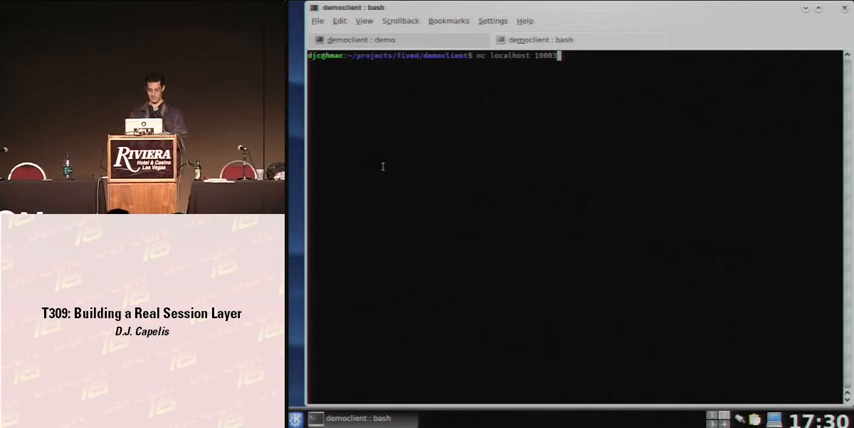
{"action": "left_click", "coordinate": [492, 20]}
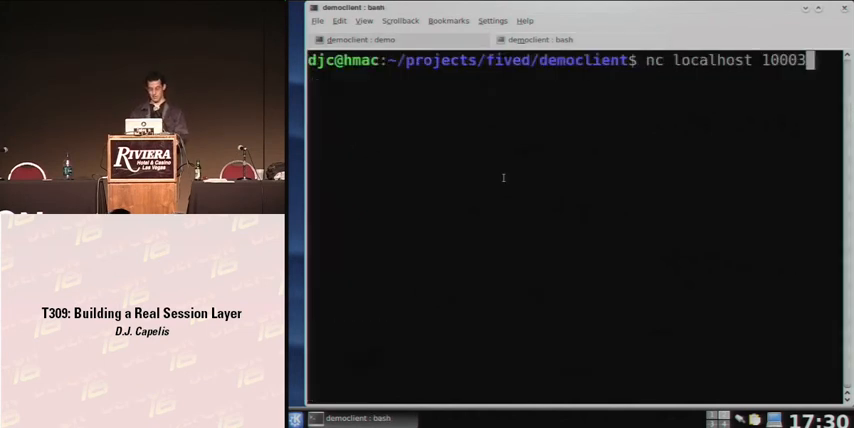
{"action": "type", "text": "ls"}
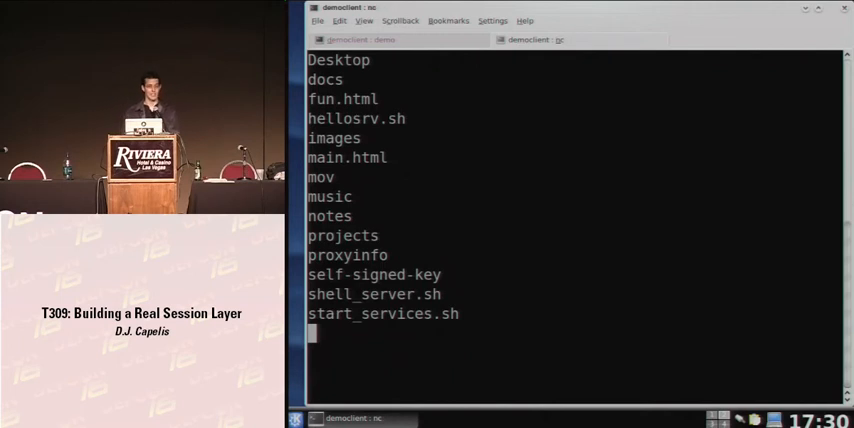
{"action": "type", "text": "reset"}
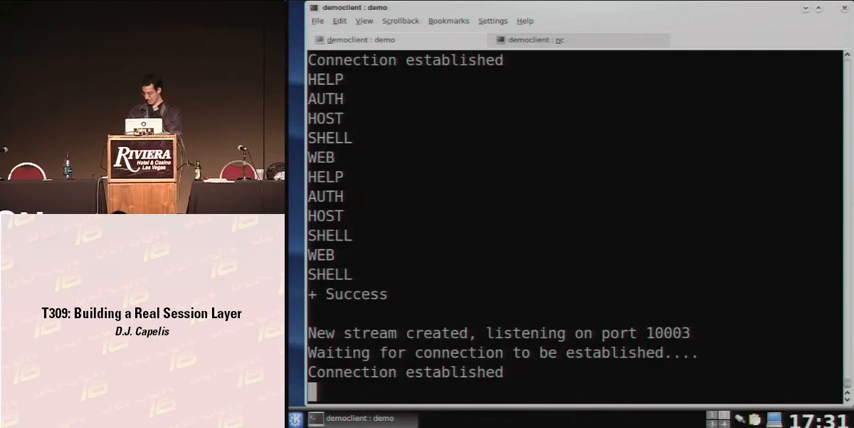
- Request the ECHO service, check HELP, and pick the toys virtual host for HOST
{"action": "type", "text": "ECHO"}
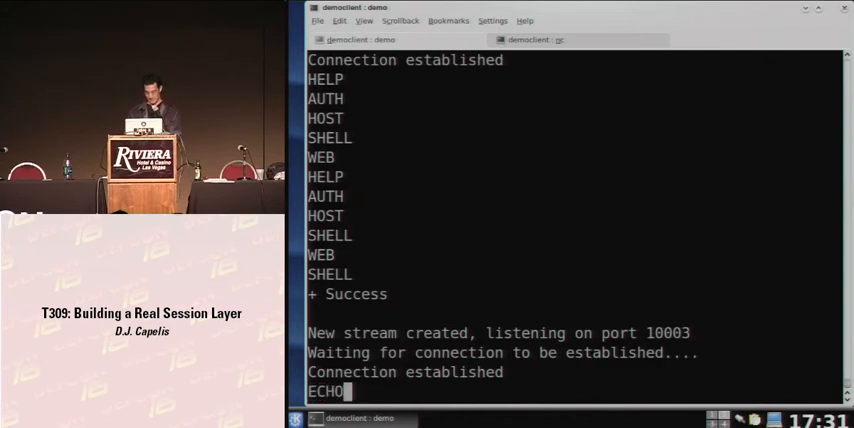
{"action": "key", "text": "Return"}
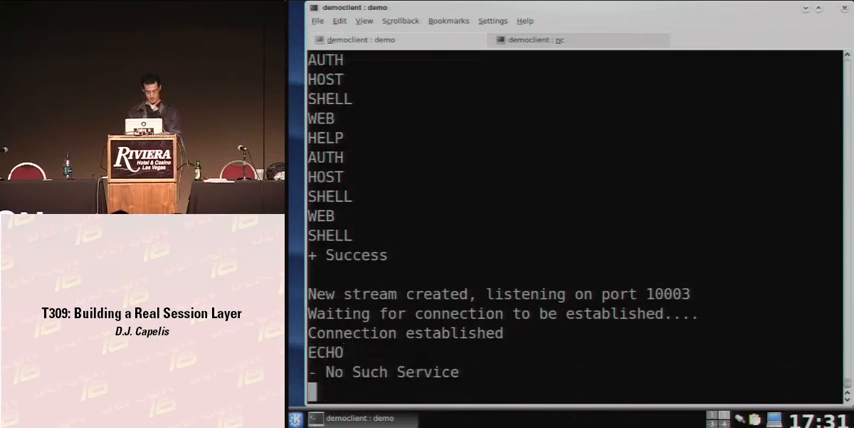
{"action": "type", "text": "HELP"}
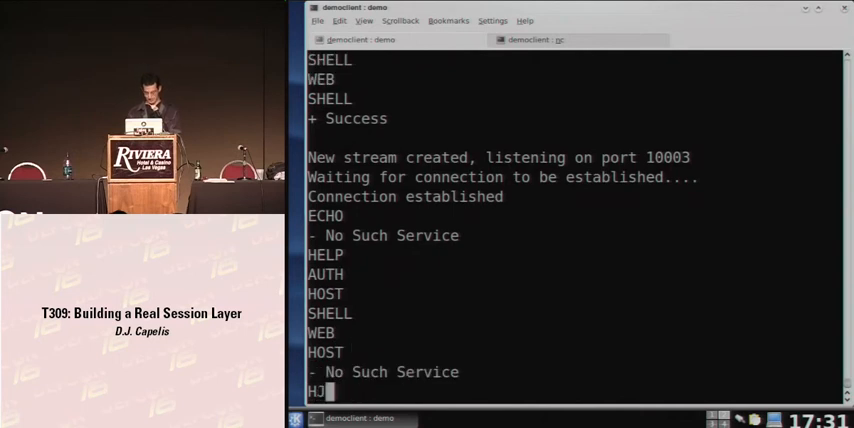
{"action": "type", "text": "OST"}
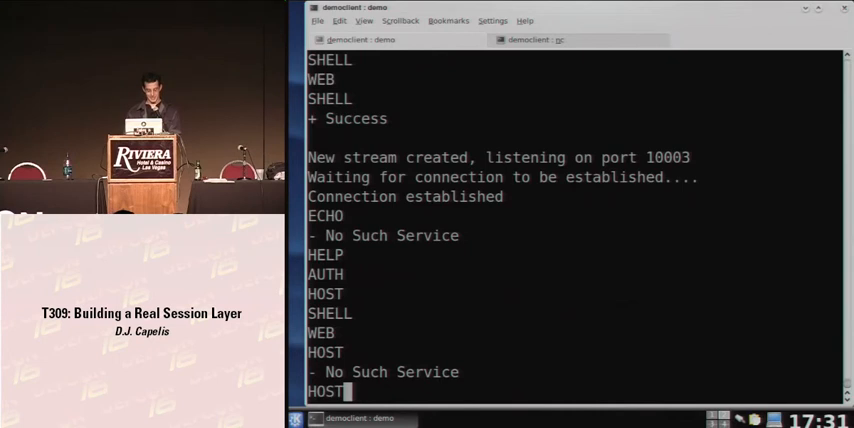
{"action": "type", "text": "toys"}
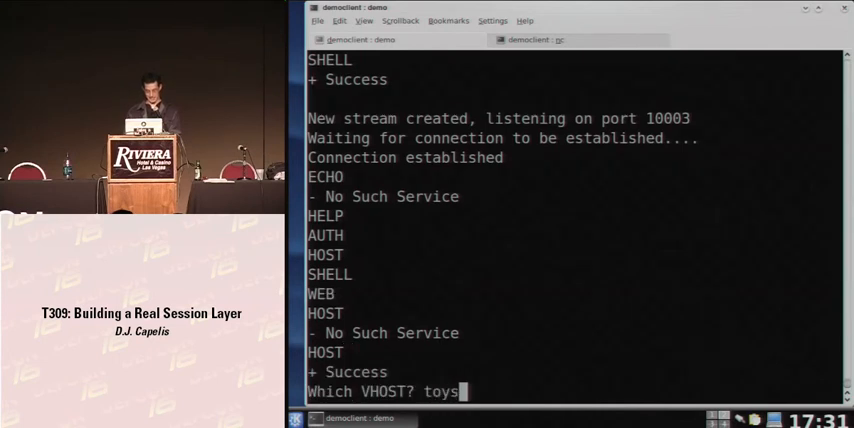
{"action": "scroll", "scroll_direction": "down", "scroll_amount": 3}
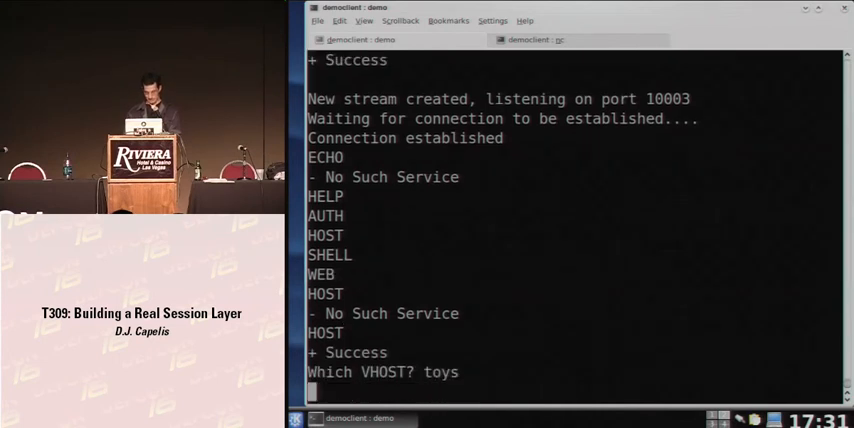
{"action": "type", "text": "HELP"}
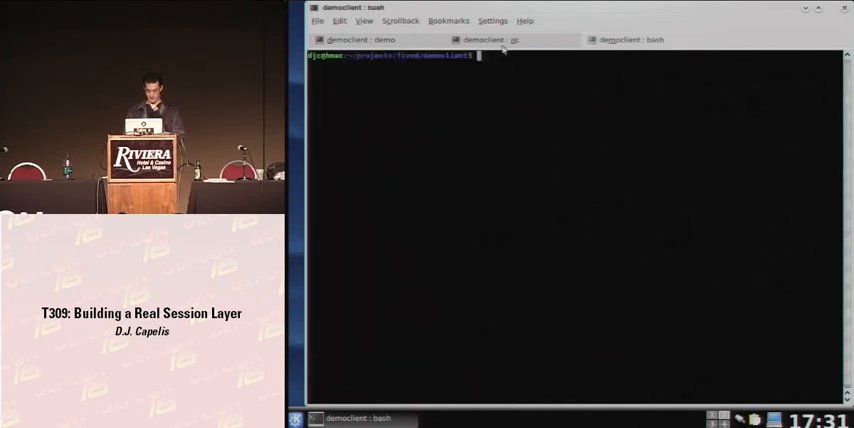
- From the new shell tab, start netcat connected to localhost port 10004
{"action": "left_click", "coordinate": [492, 20]}
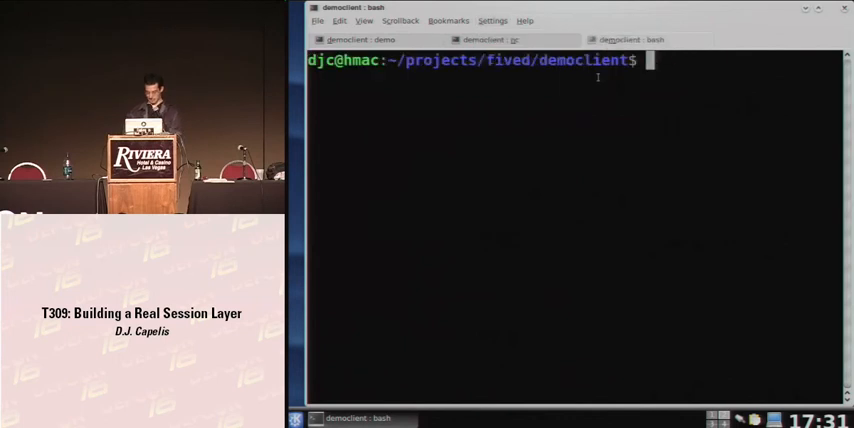
{"action": "type", "text": "./demo"}
{"action": "type", "text": "nc localhost"}
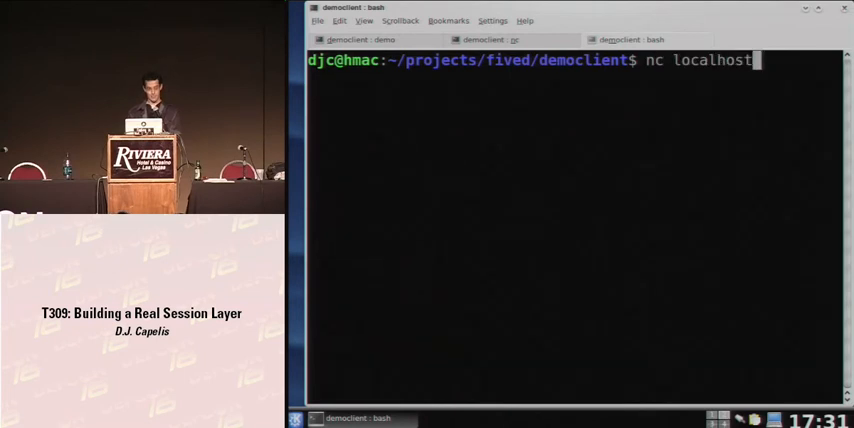
{"action": "left_click", "coordinate": [355, 39]}
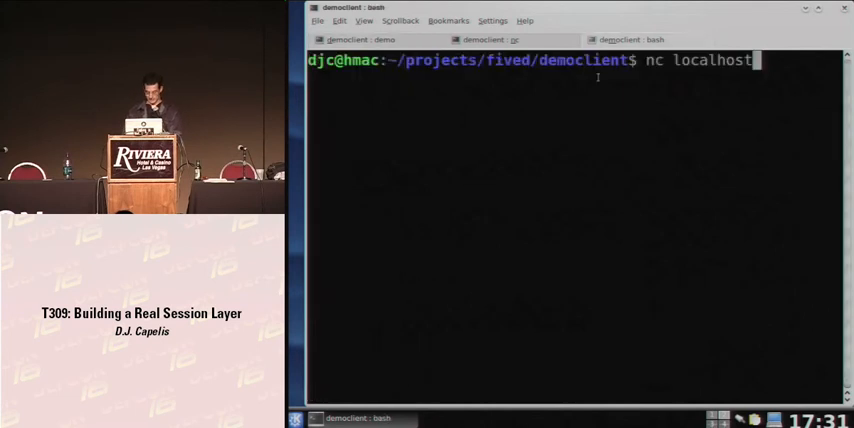
{"action": "type", "text": "10004"}
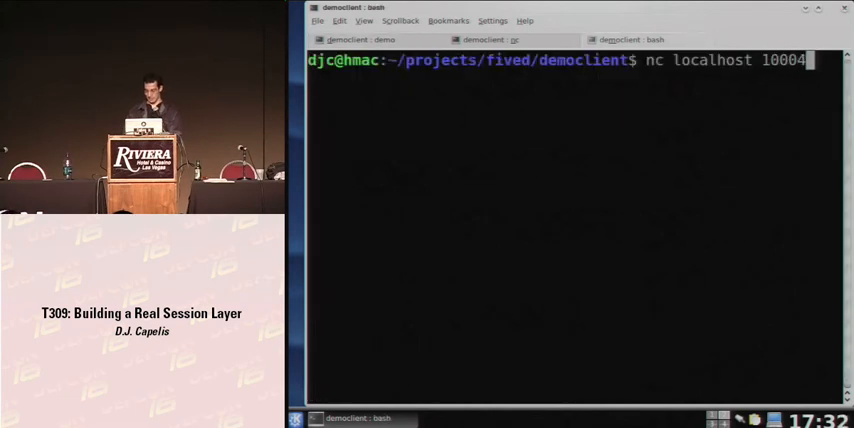
{"action": "key", "text": "Return"}
{"action": "type", "text": "The audience isn't shouting"}
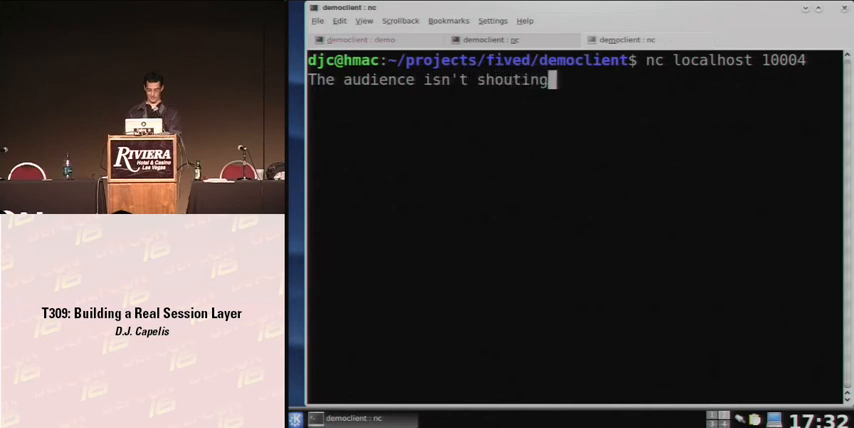
- Send lines like 'enough explic…', 'That's better' and 'N…' over the port 10004 connection
{"action": "type", "text": "enough explic"}
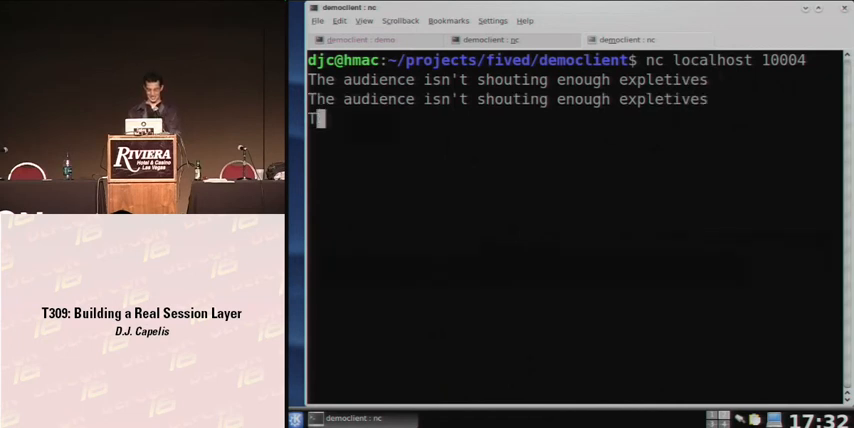
{"action": "type", "text": "That's better"}
{"action": "type", "text": "NO."}
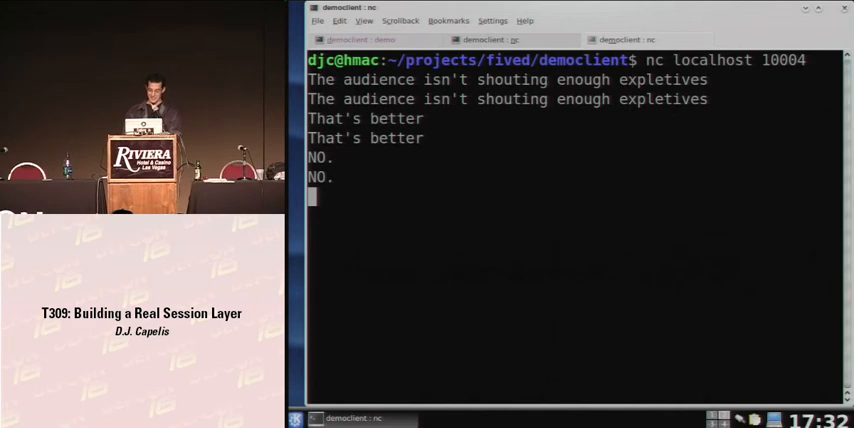
{"action": "type", "text": "N"}
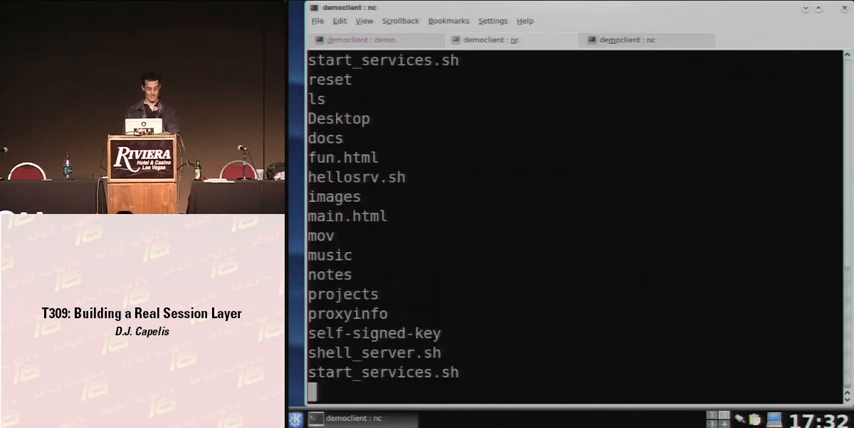
- Type 'cl' in the shell session before returning to the demo client tab
{"action": "type", "text": "cl"}
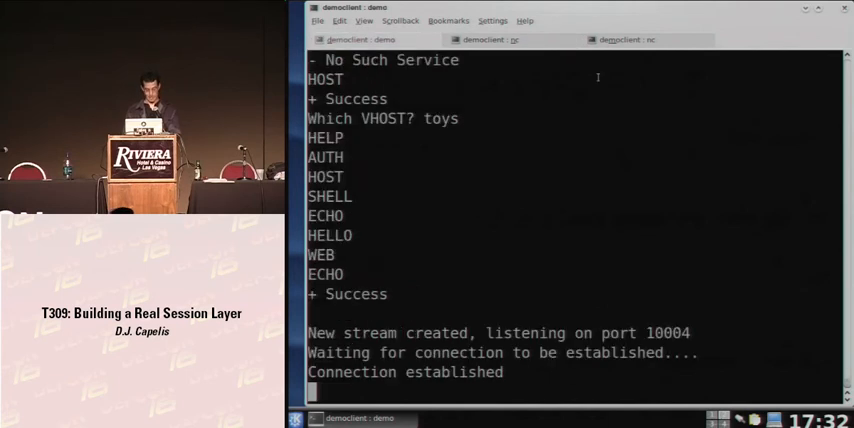
{"action": "scroll", "scroll_direction": "down", "scroll_amount": 3}
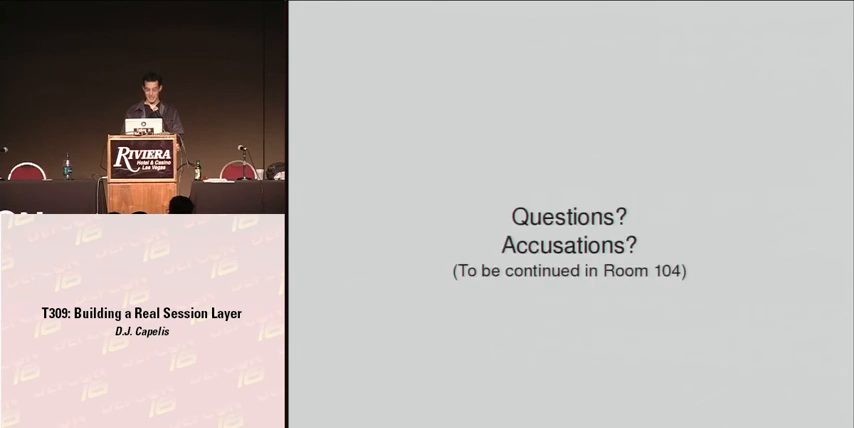
- Advance from the Questions slide to the Contact slide with the Right arrow
{"action": "key", "text": "Right"}
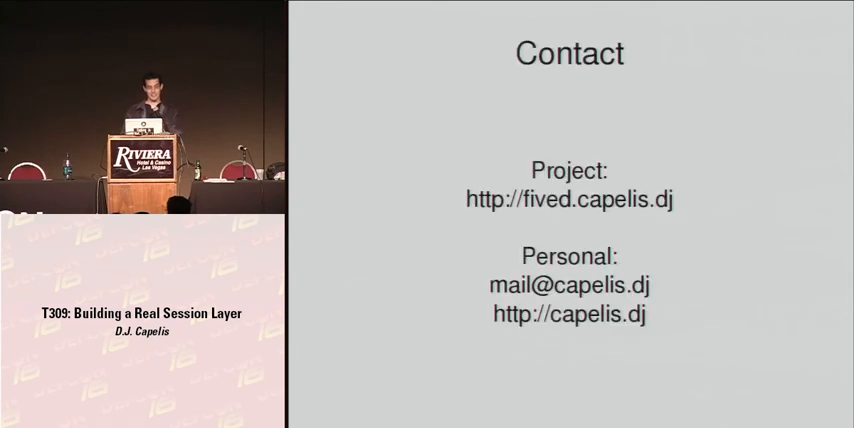